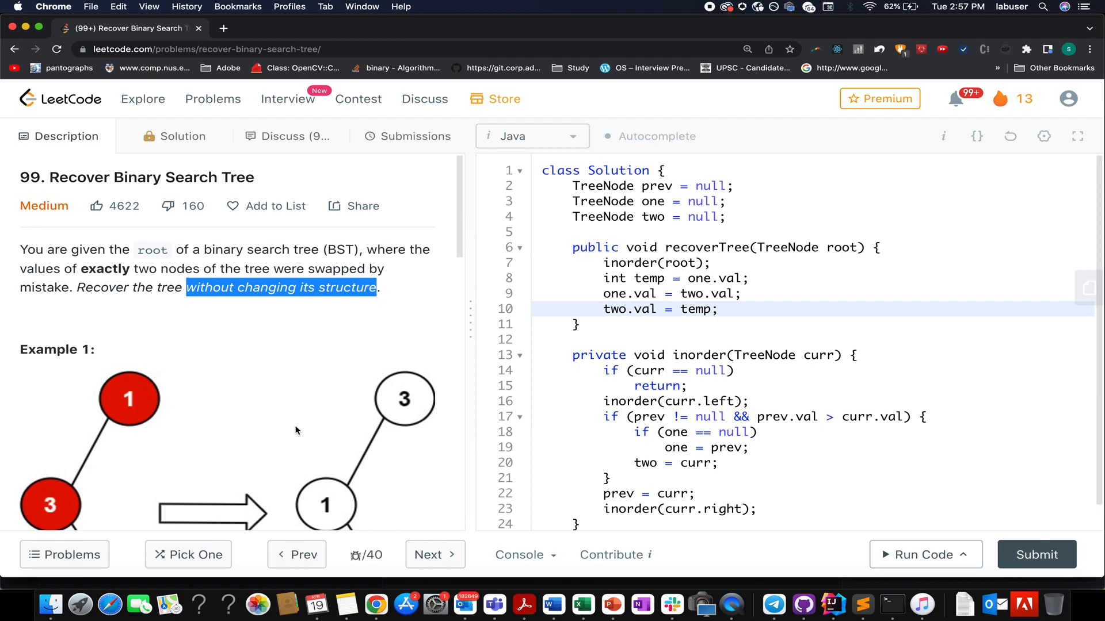
pyautogui.moveTo(231, 346)
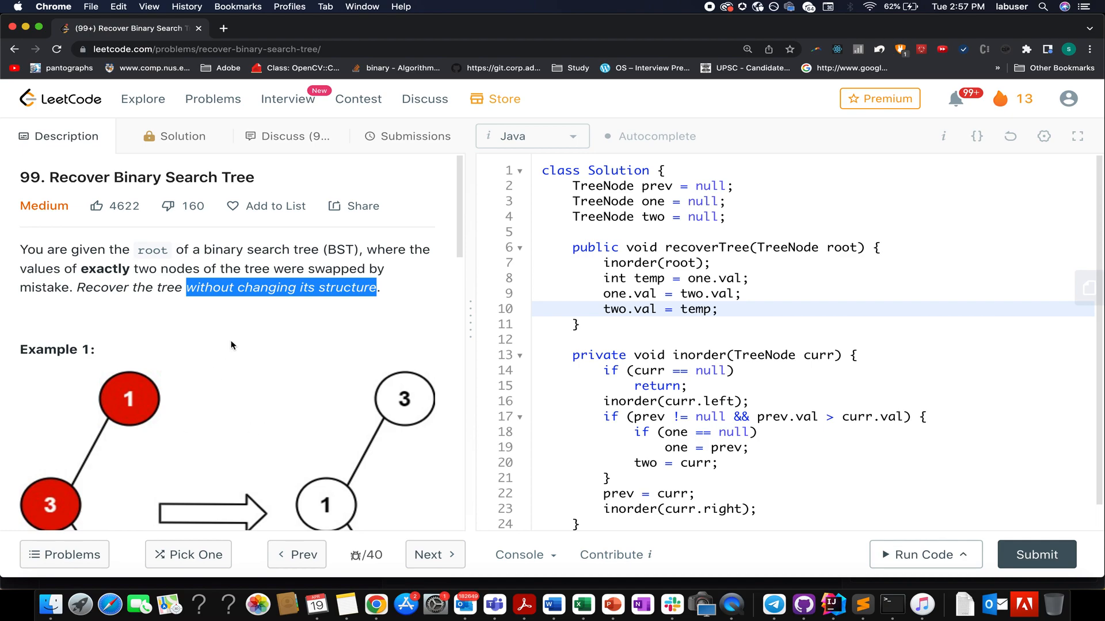
# Step: Scroll the problem description to view Example 1's swapped-node tree diagrams, then back up
pyautogui.scroll(-3)
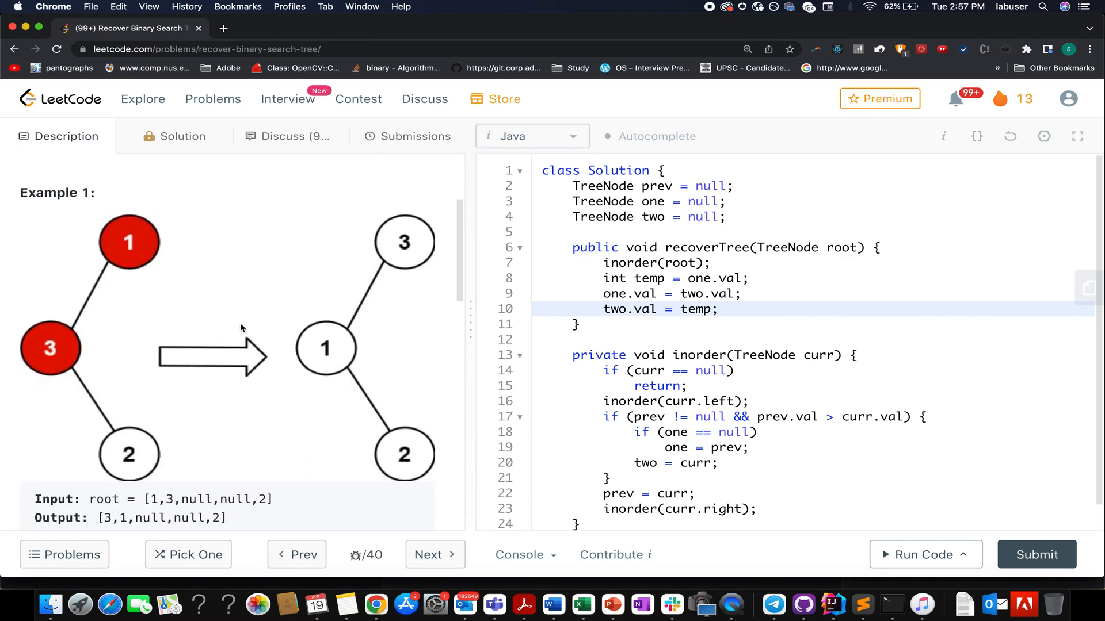
pyautogui.moveTo(124, 231)
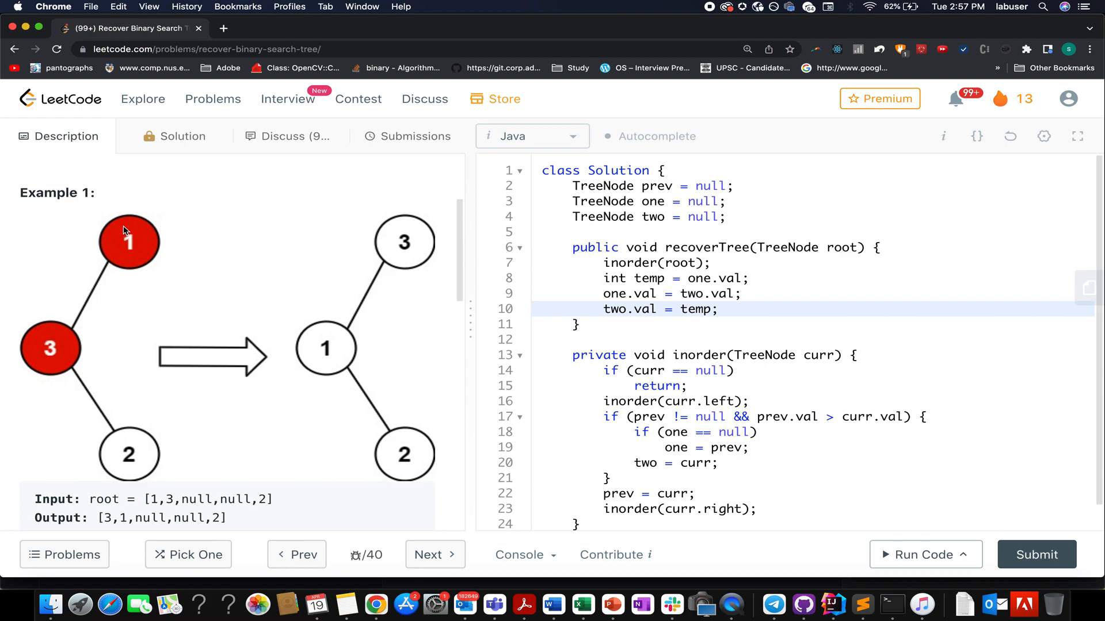
pyautogui.moveTo(54, 338)
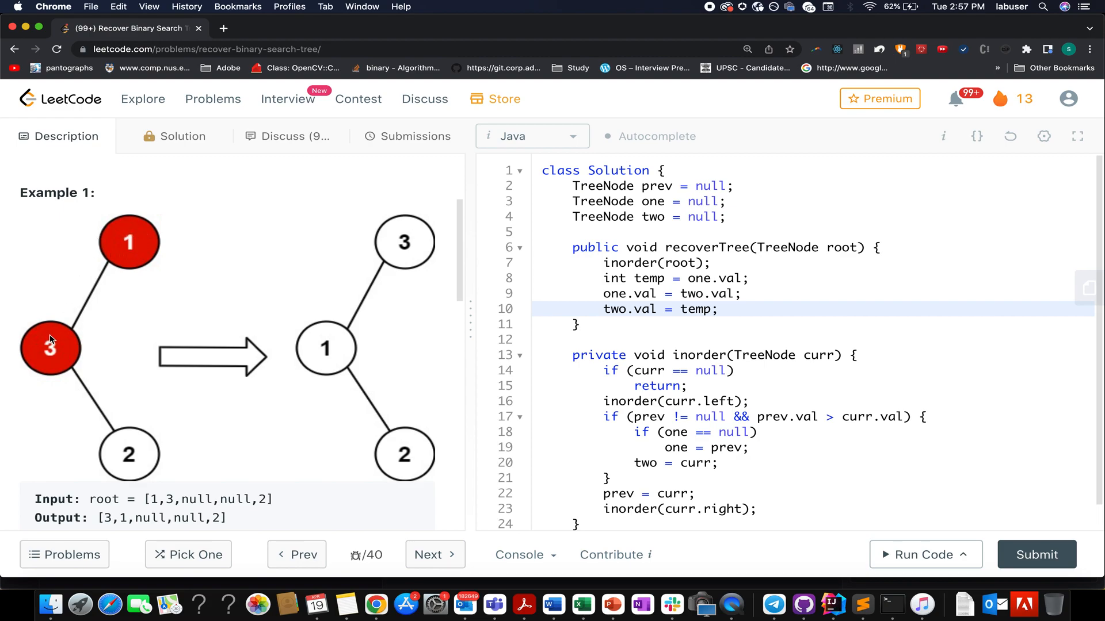
pyautogui.moveTo(116, 264)
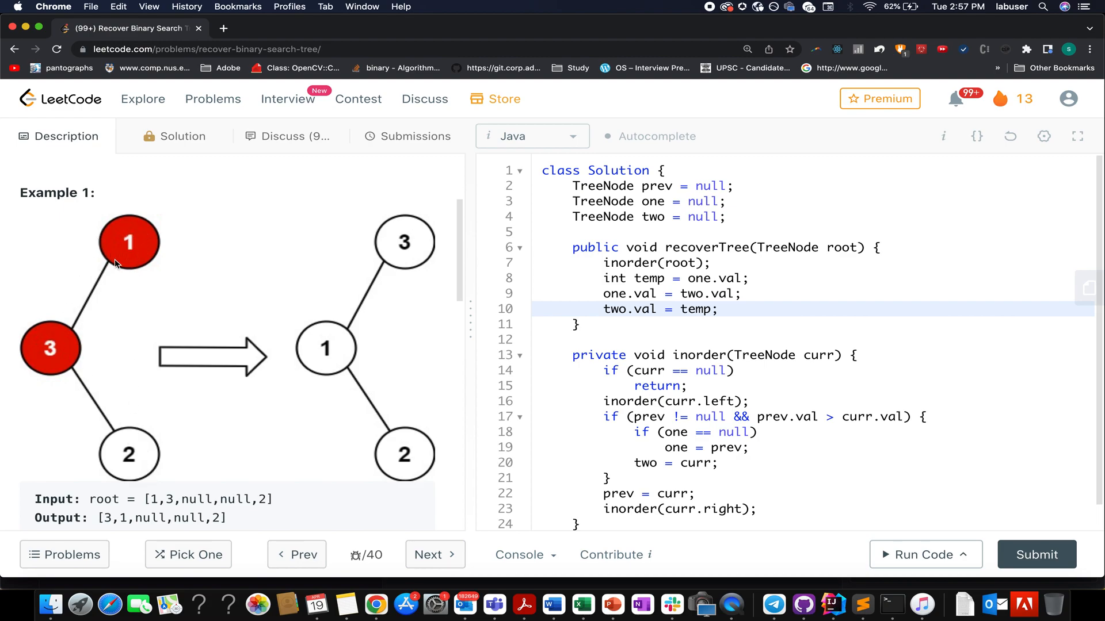
pyautogui.moveTo(119, 338)
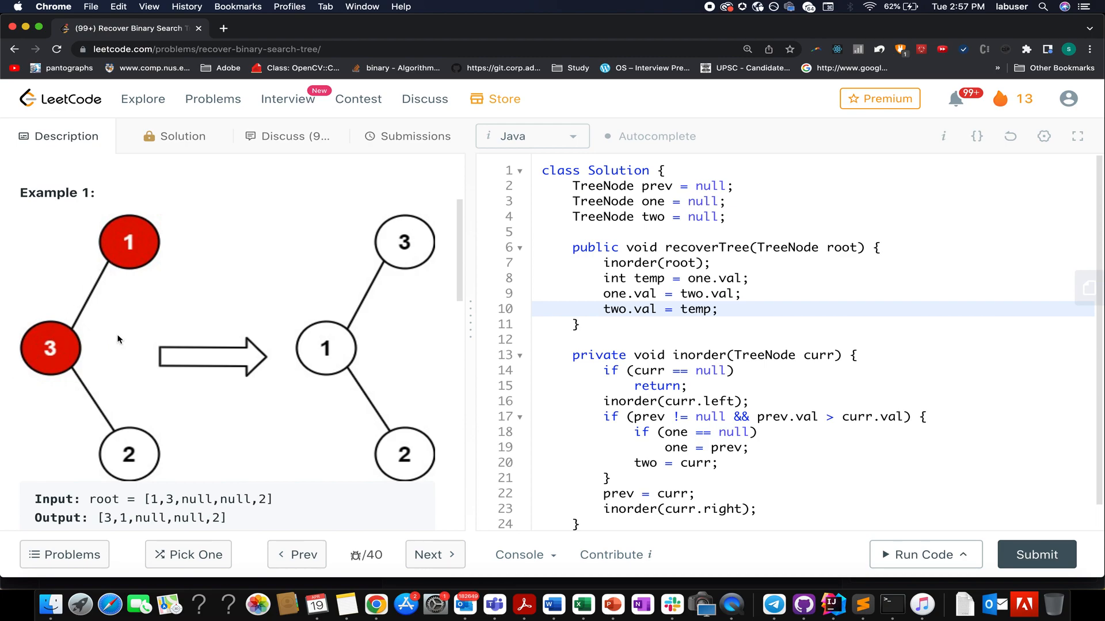
pyautogui.moveTo(412, 252)
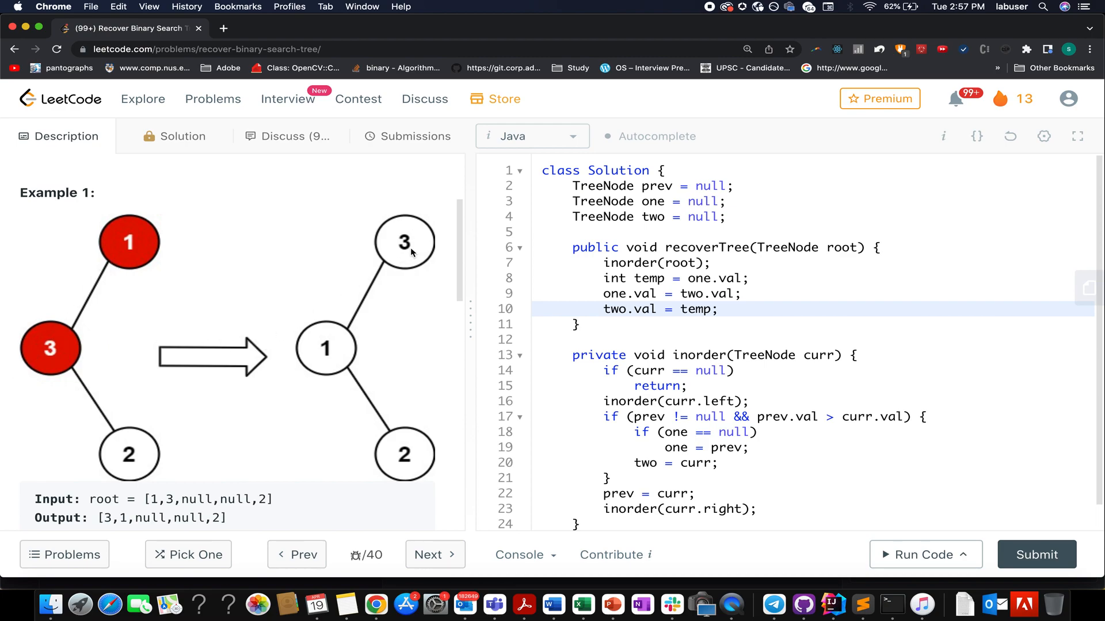
pyautogui.moveTo(352, 361)
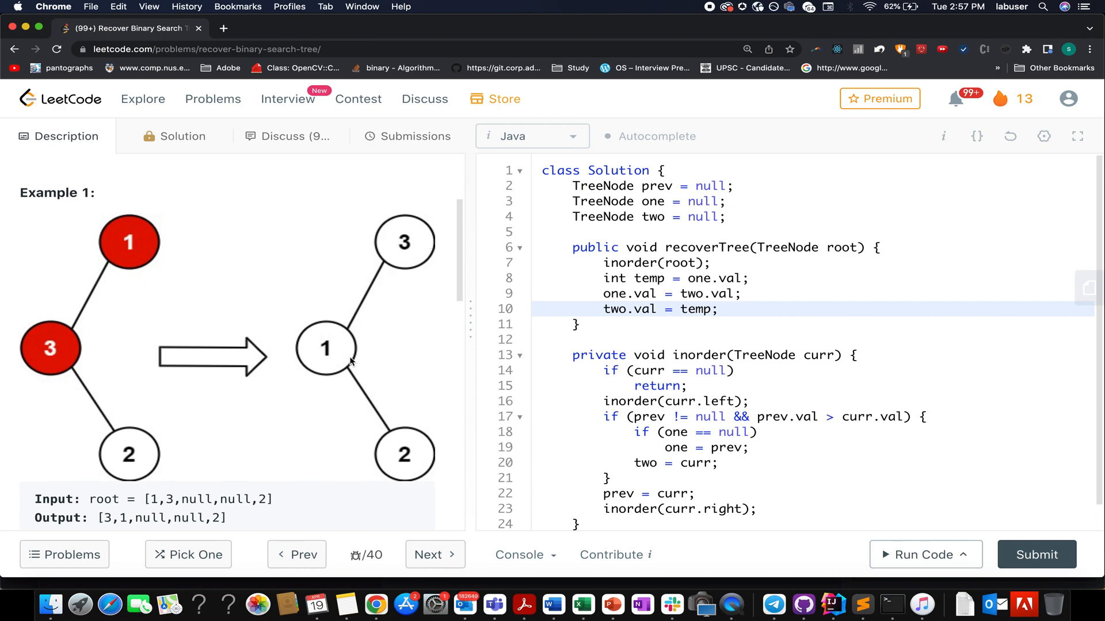
pyautogui.scroll(3)
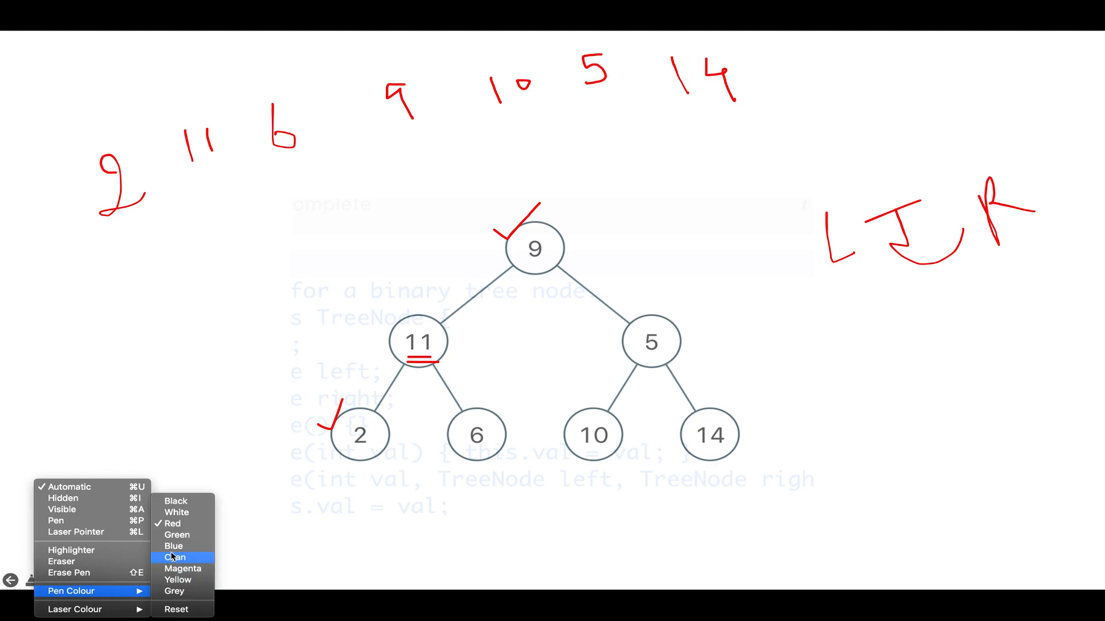
# Step: Set the pen ink to blue, circle the inverted pairs 11,6 and 10,5, then pick another pen colour
pyautogui.click(174, 545)
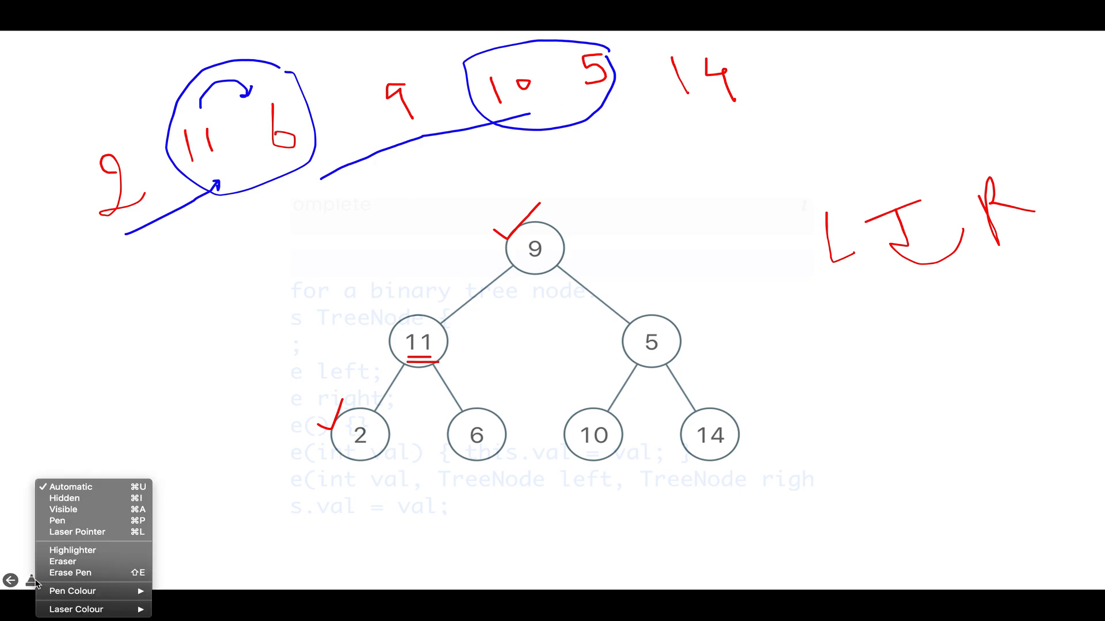
pyautogui.click(72, 592)
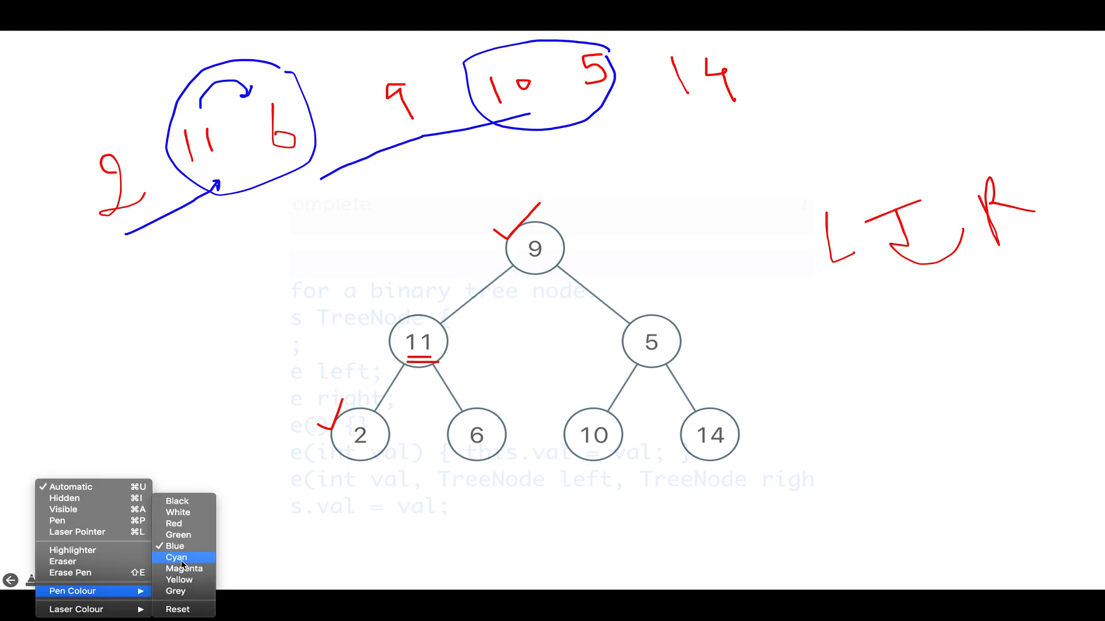
pyautogui.click(175, 557)
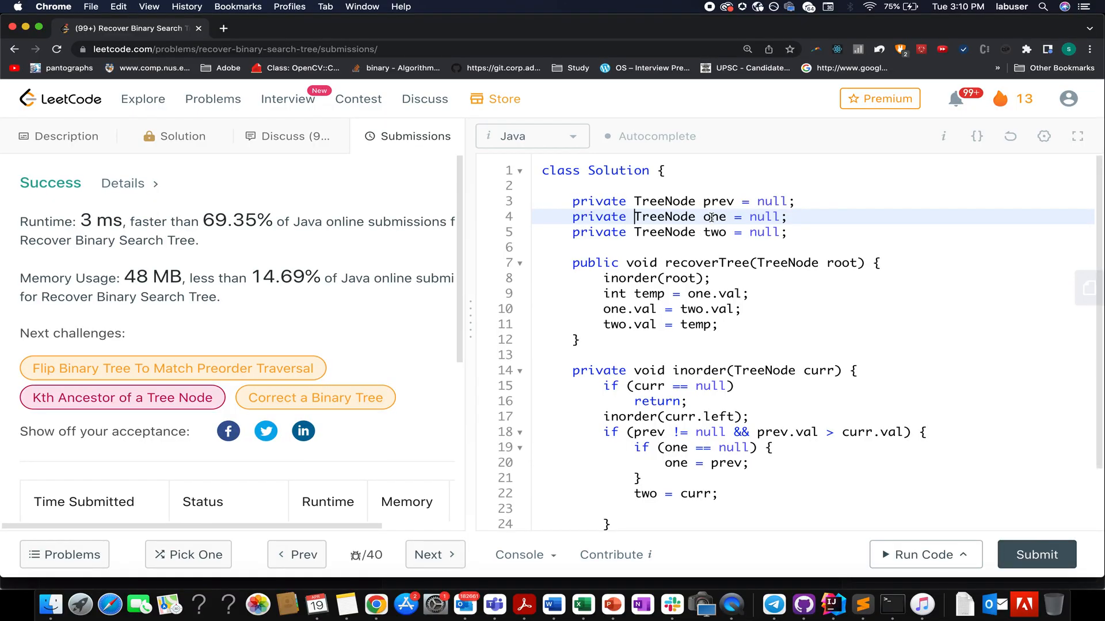
# Step: Highlight the inorder call and the prev field usages in recoverTree to review them
pyautogui.doubleClick(704, 262)
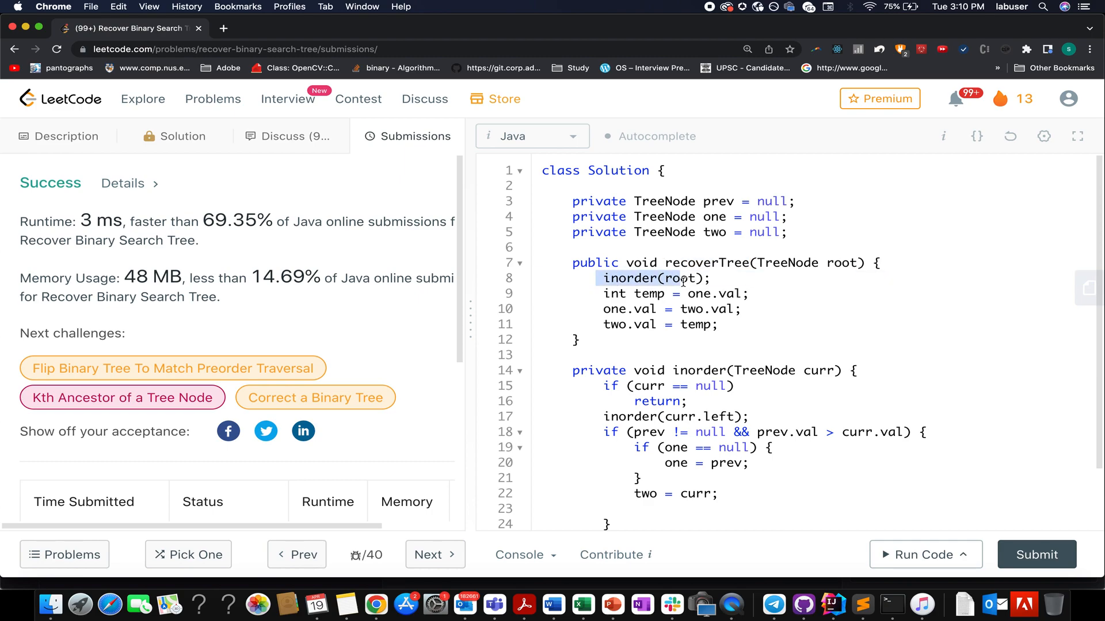
pyautogui.doubleClick(718, 200)
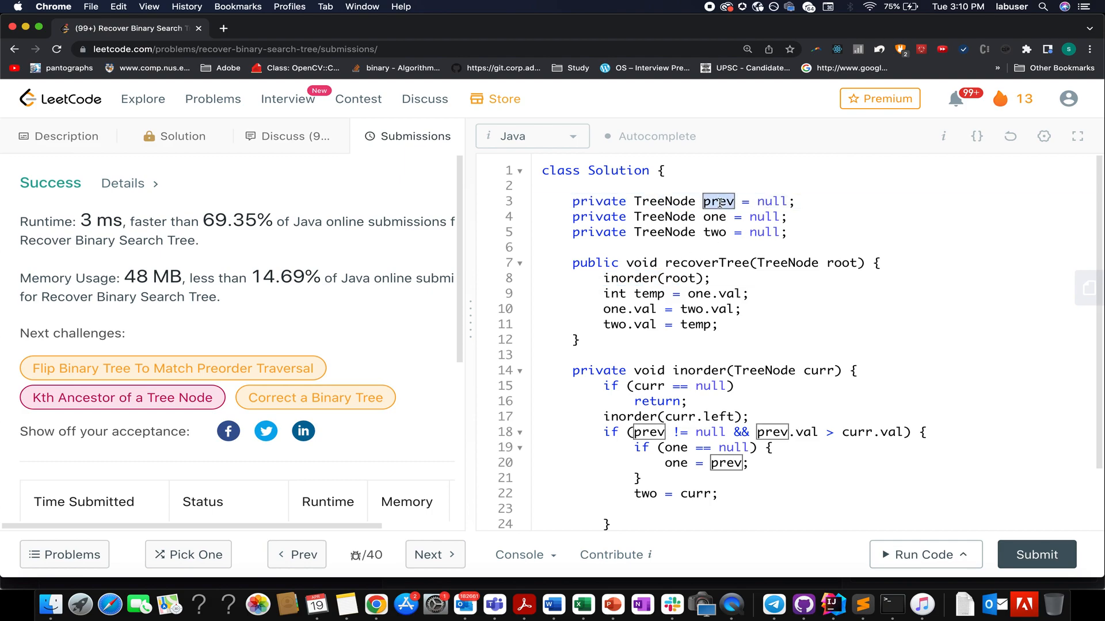
pyautogui.click(714, 231)
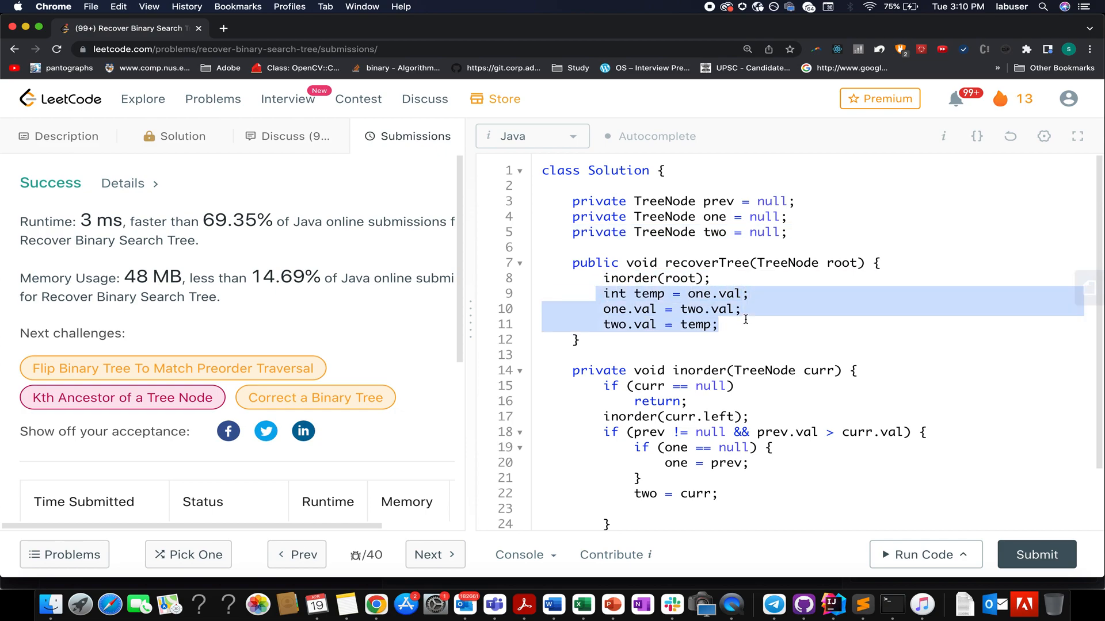
pyautogui.moveTo(692, 318)
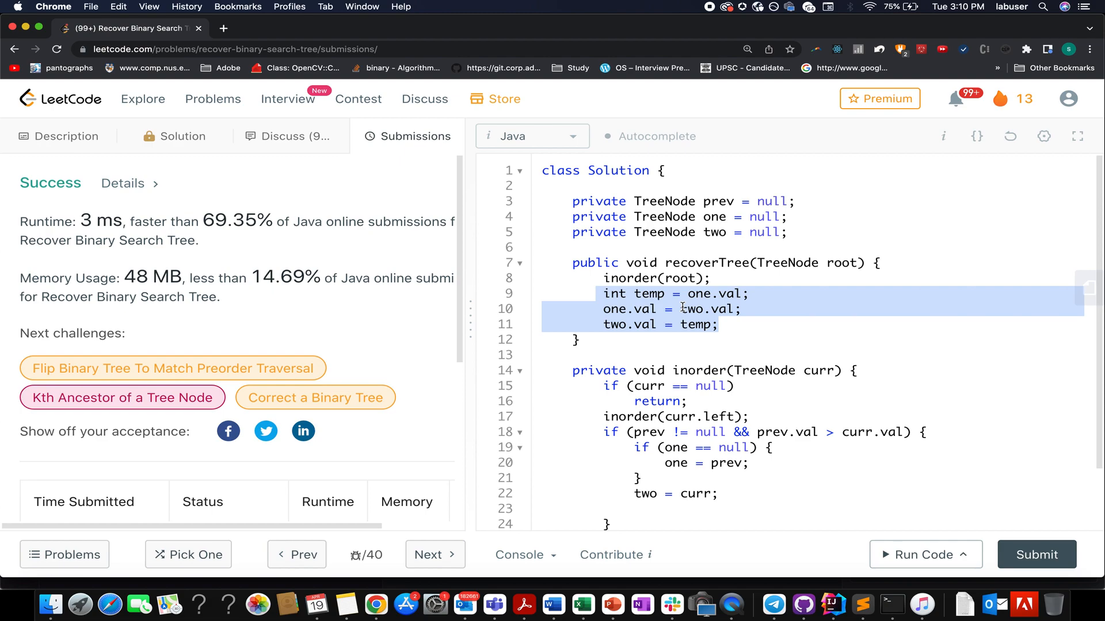
pyautogui.click(648, 277)
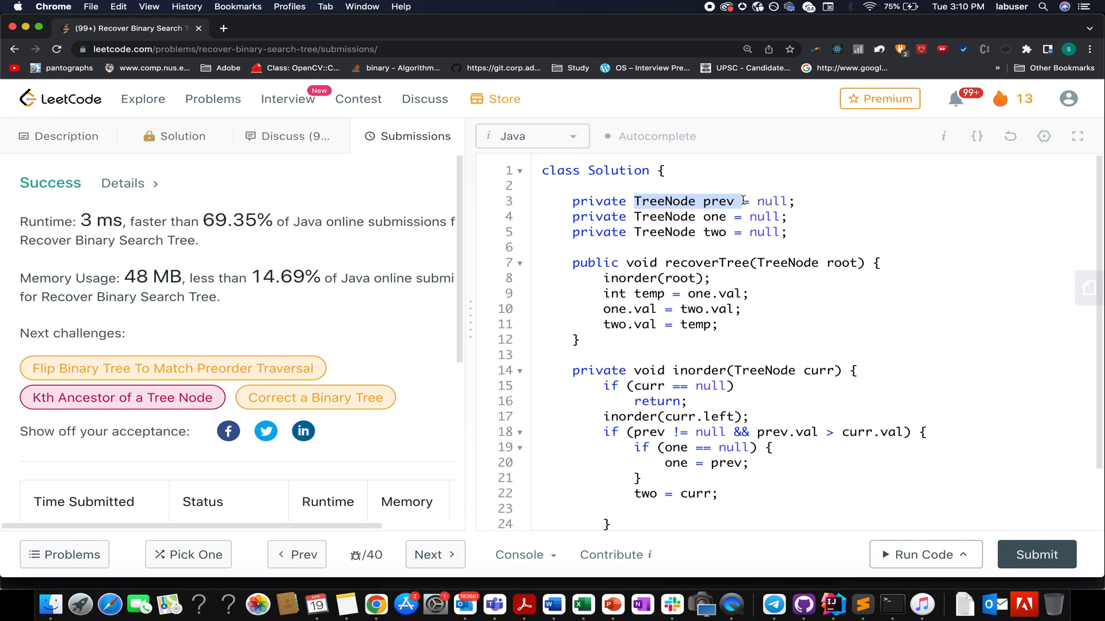
# Step: Insert a blank line in the inorder method after inorder(curr.left), above the prev comparison
pyautogui.scroll(-3)
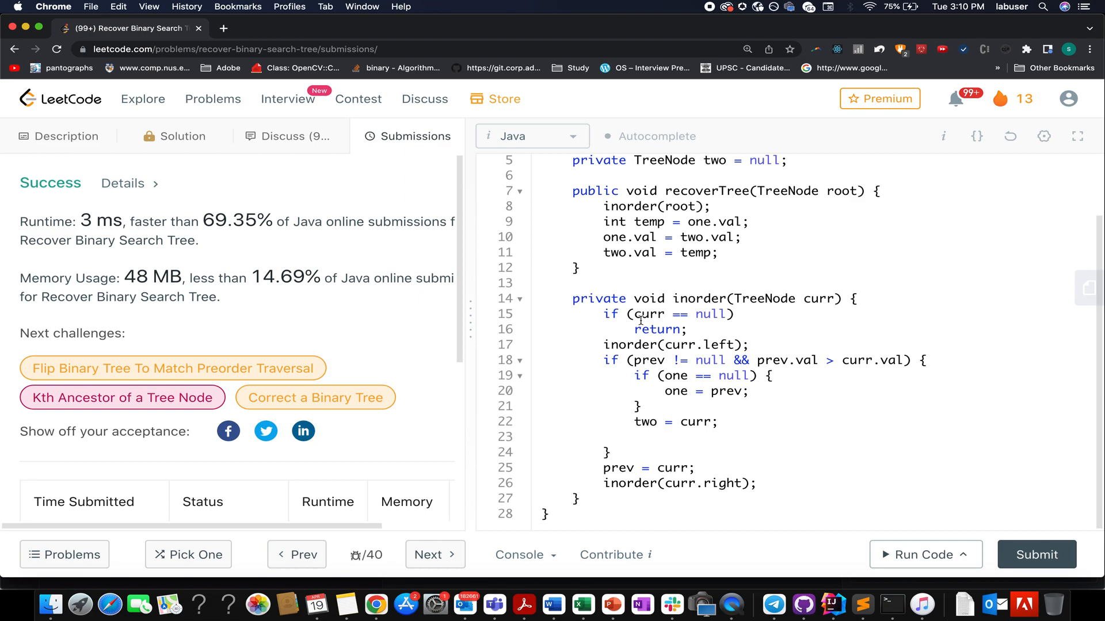
pyautogui.click(699, 329)
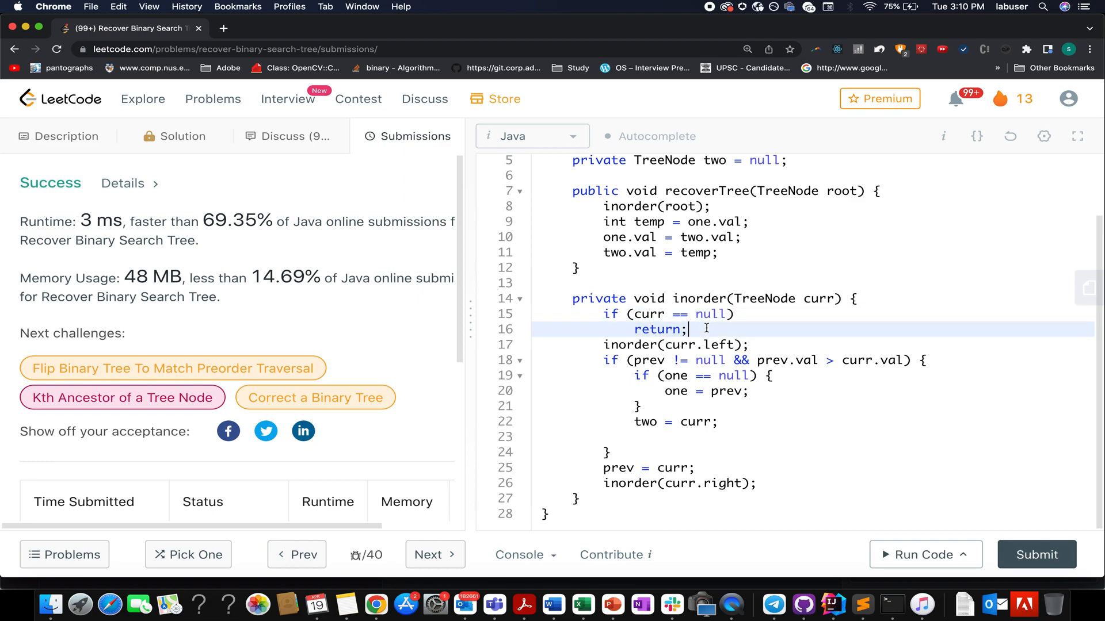
pyautogui.doubleClick(655, 329)
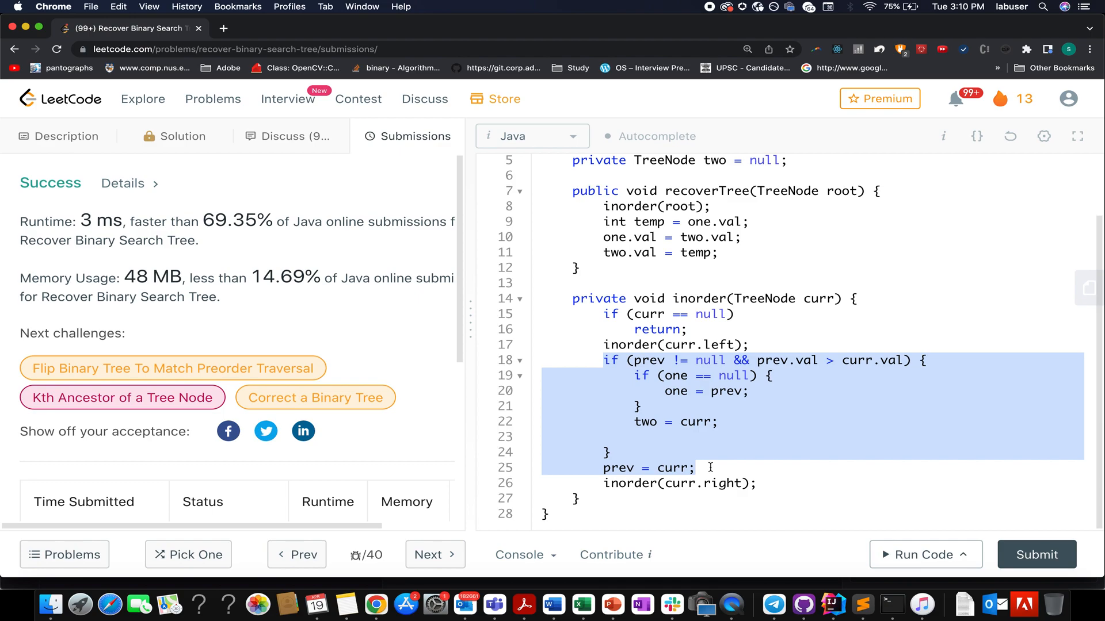
pyautogui.moveTo(637, 378)
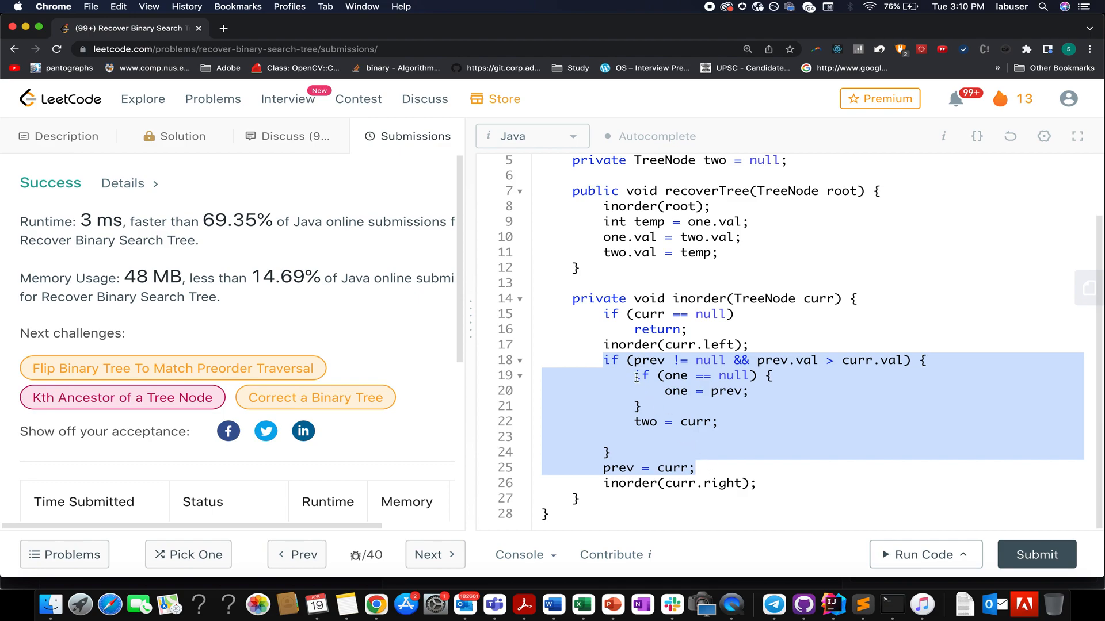
pyautogui.doubleClick(647, 360)
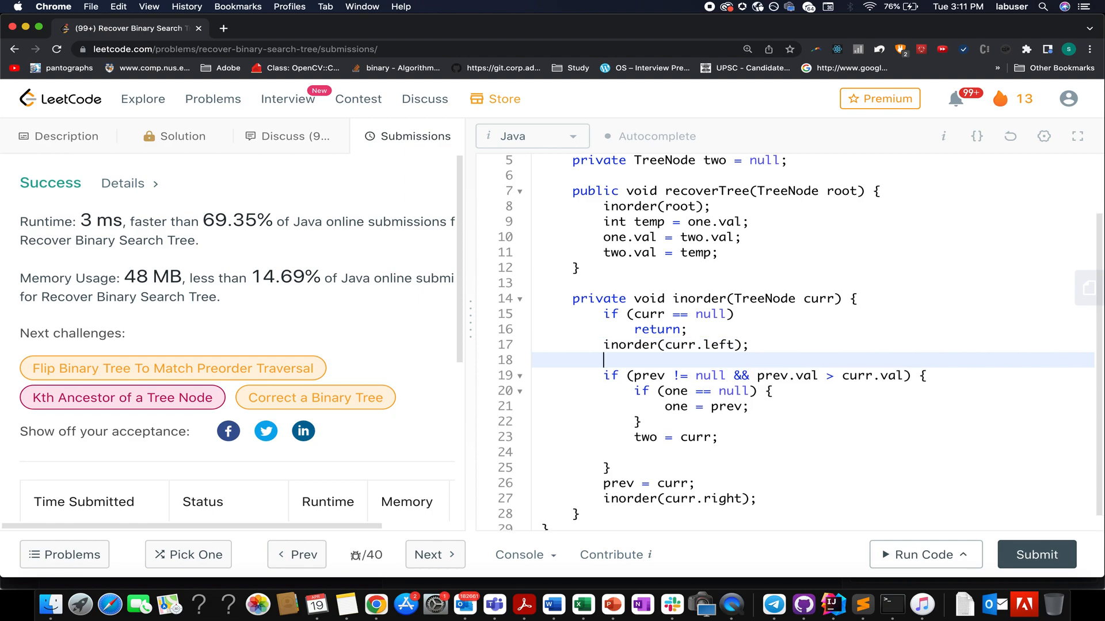
# Step: Add the comment '// this is dip condition' above the check and highlight uses of one and prev
pyautogui.write('// this is dip condition')
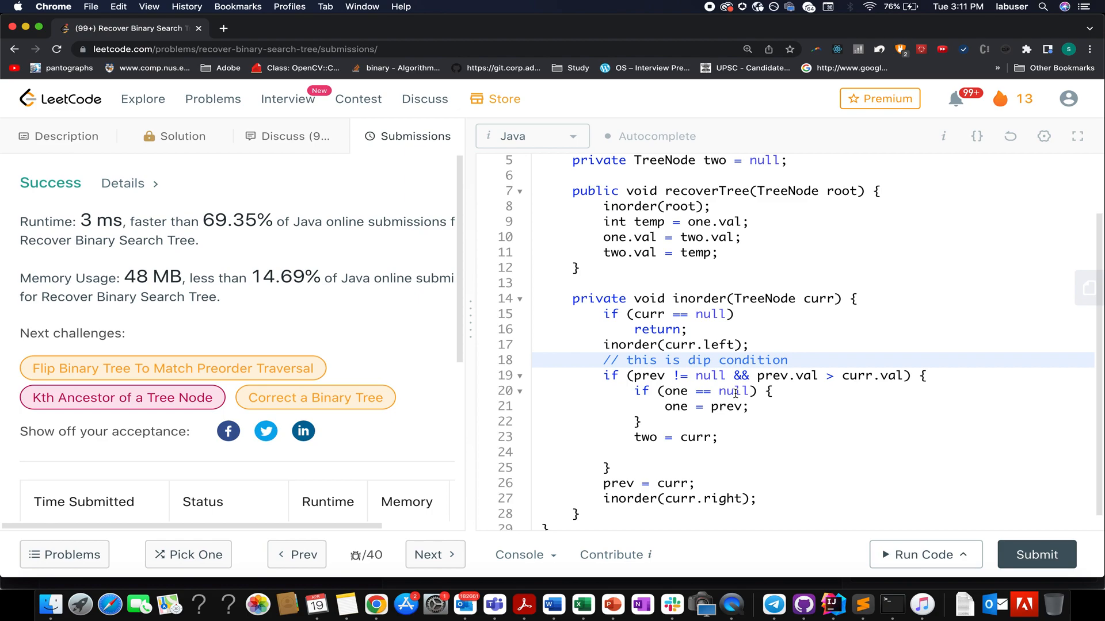
pyautogui.doubleClick(674, 391)
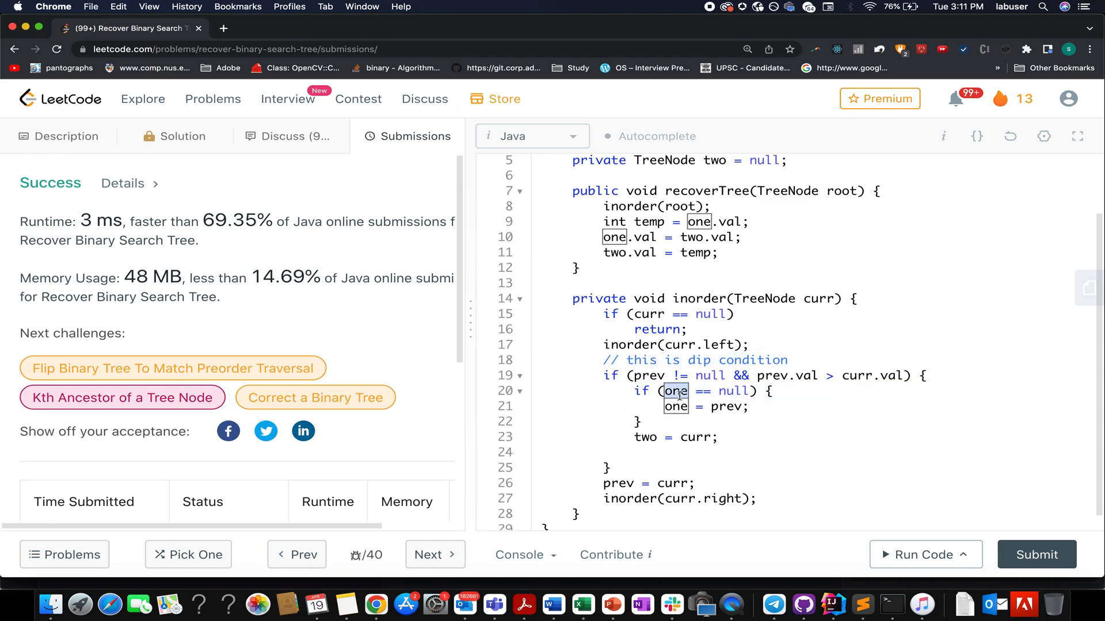
pyautogui.scroll(3)
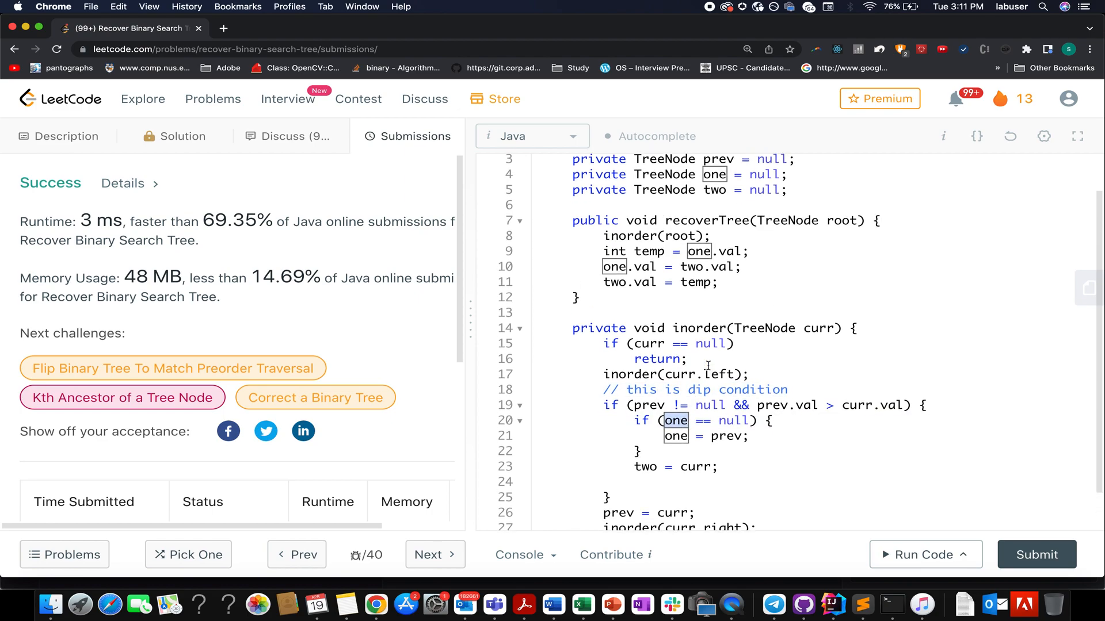
pyautogui.scroll(3)
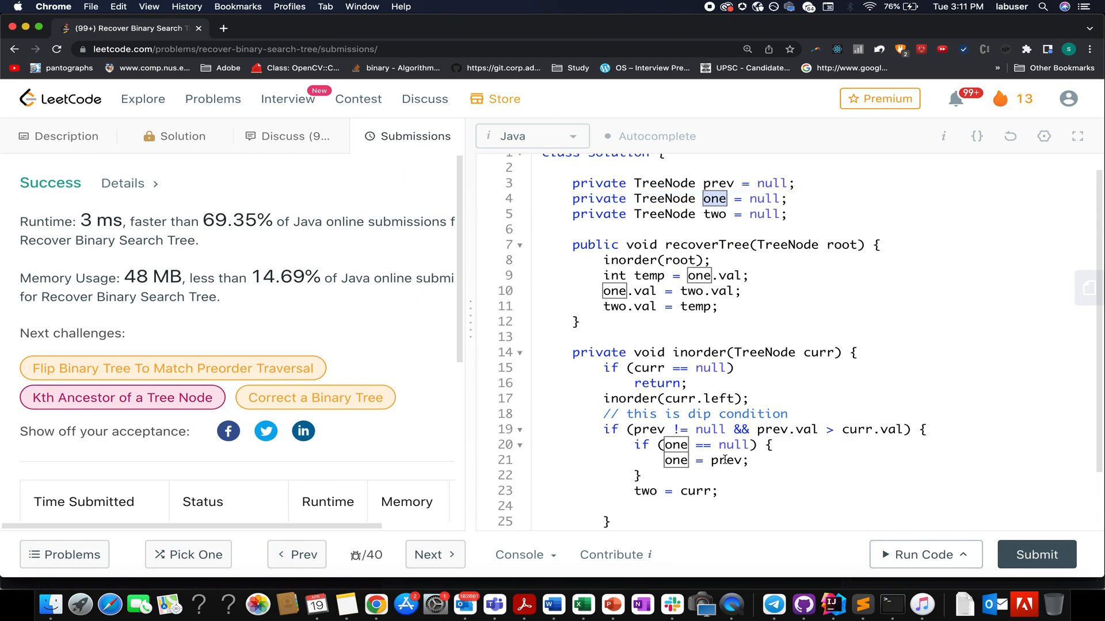
pyautogui.click(727, 460)
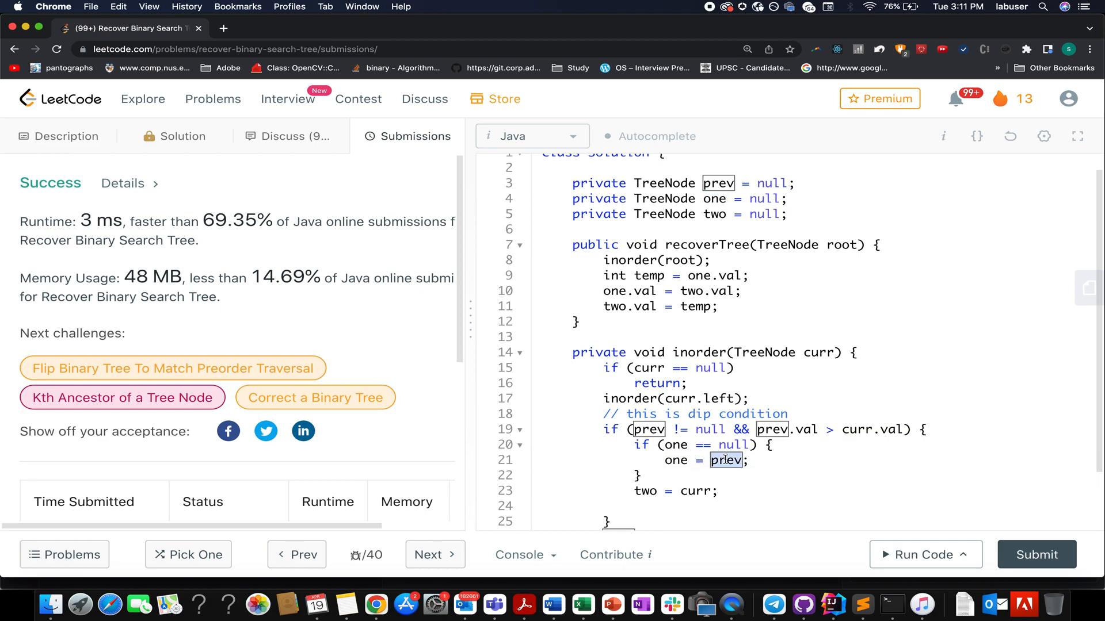
pyautogui.moveTo(611, 604)
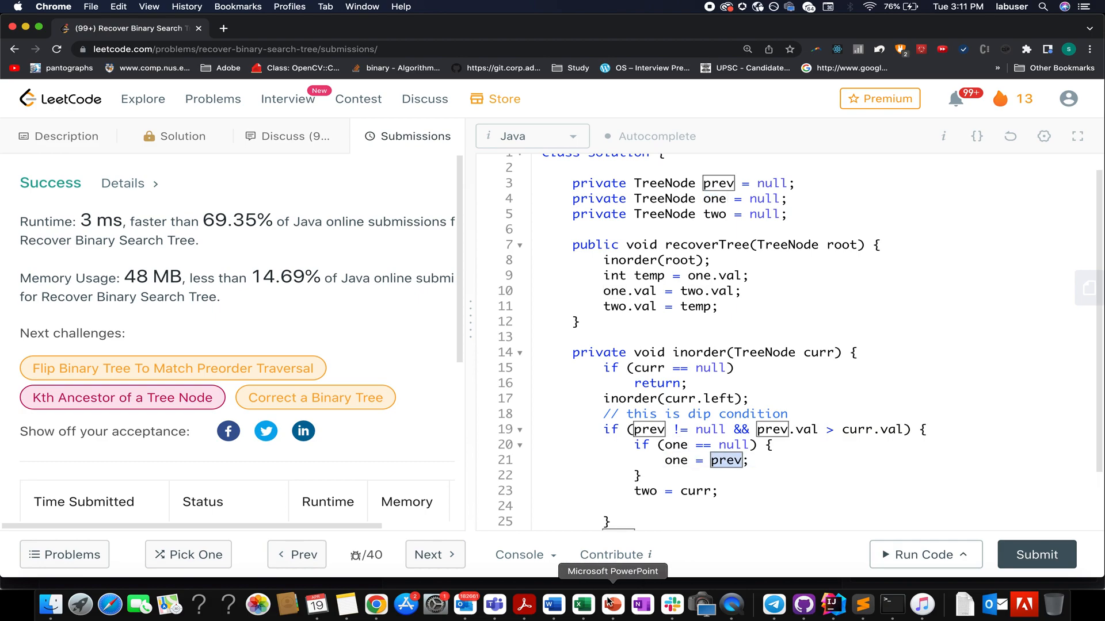
pyautogui.moveTo(632, 352)
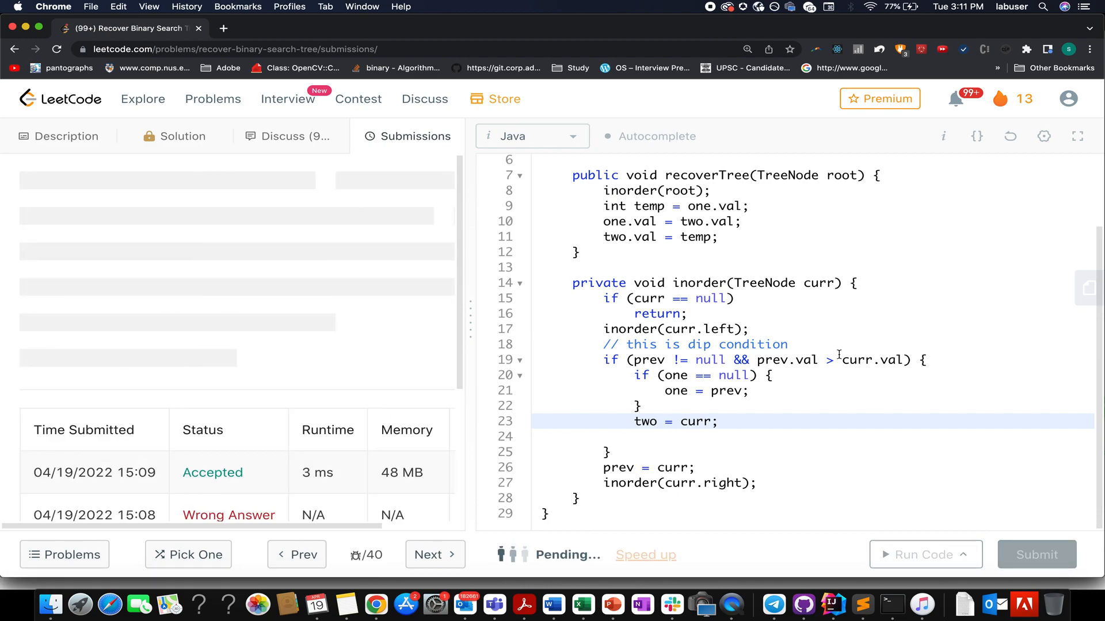
# Step: Add the comments '// TC : O(n)' and '// SC : O(logn)' at the top of class Solution
pyautogui.click(1035, 555)
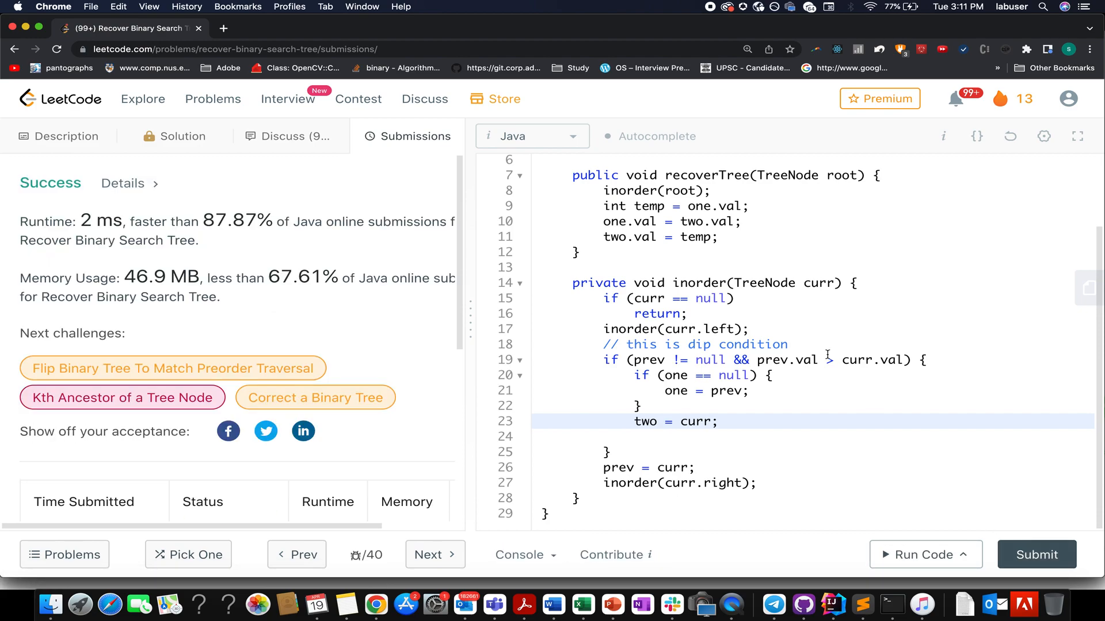
pyautogui.doubleClick(240, 221)
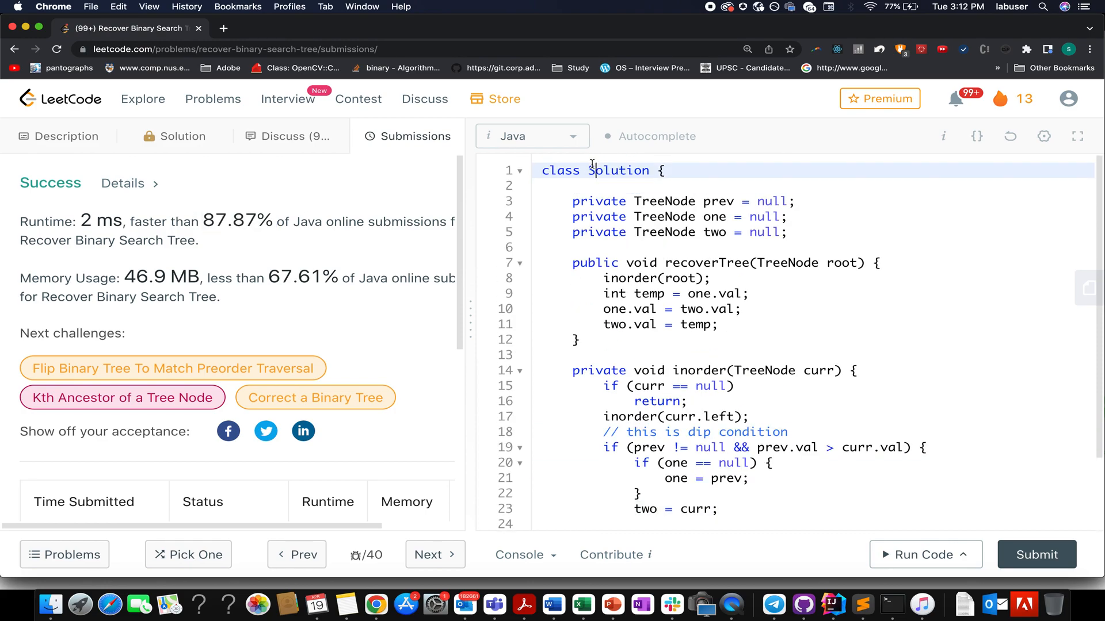
pyautogui.write('//')
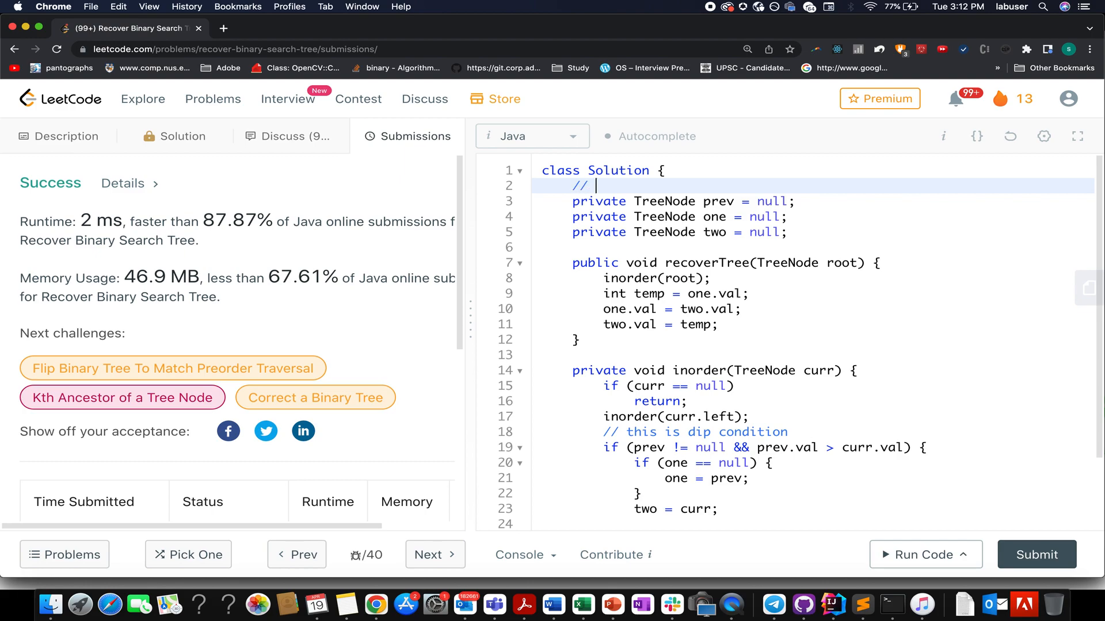
pyautogui.write('TC : O(n)')
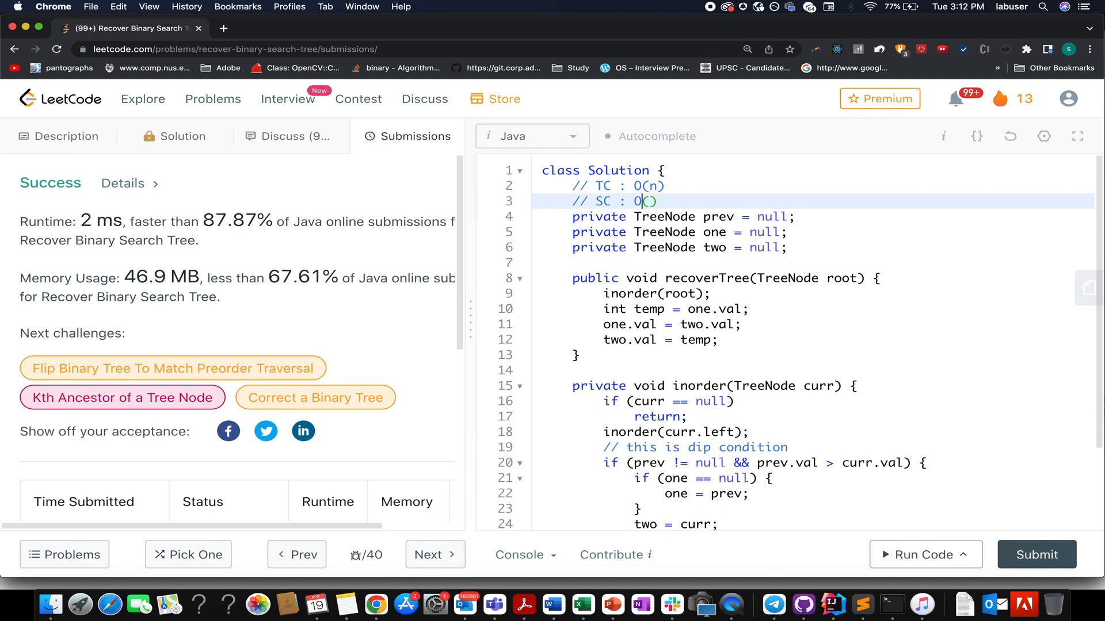
pyautogui.write('logn')
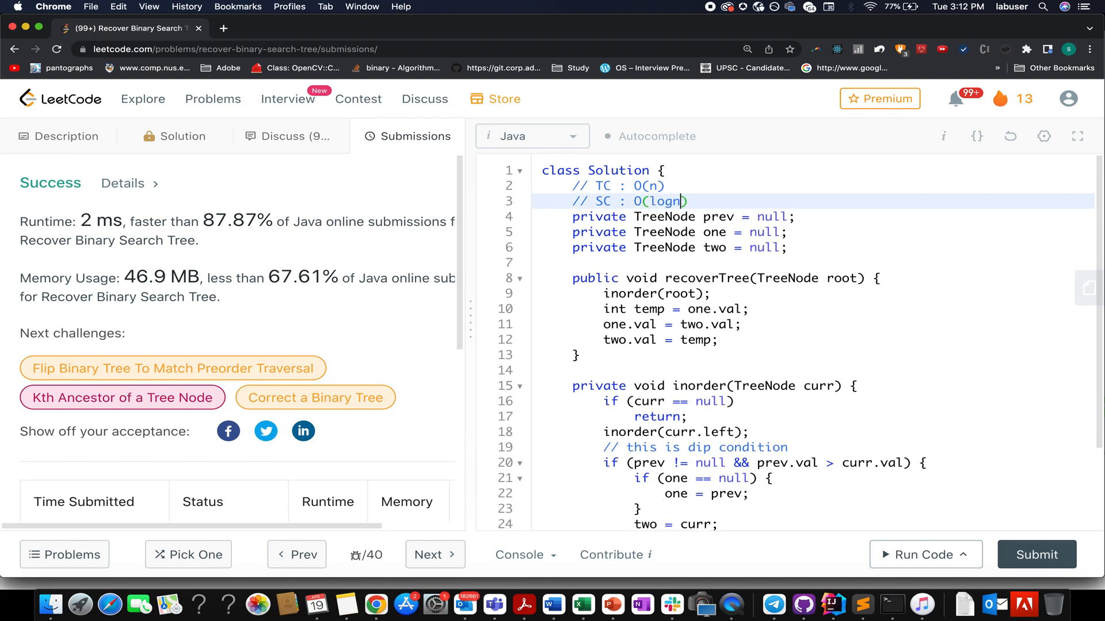